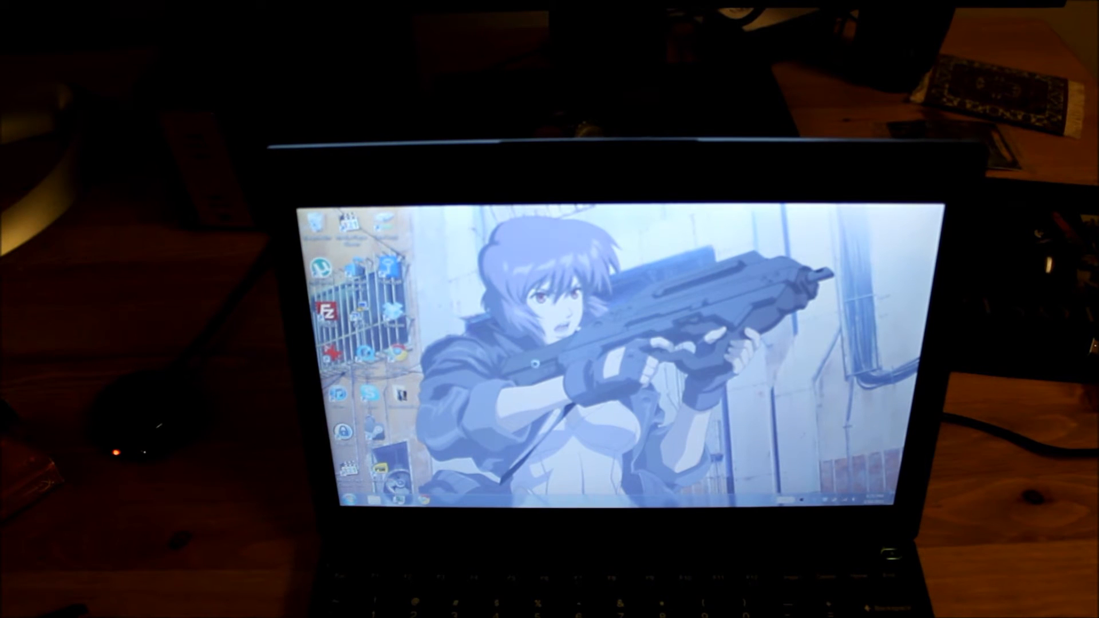
# - Open the desktop context menu from an empty spot on the anime-wallpaper desktop
pyautogui.rightClick(676, 365)
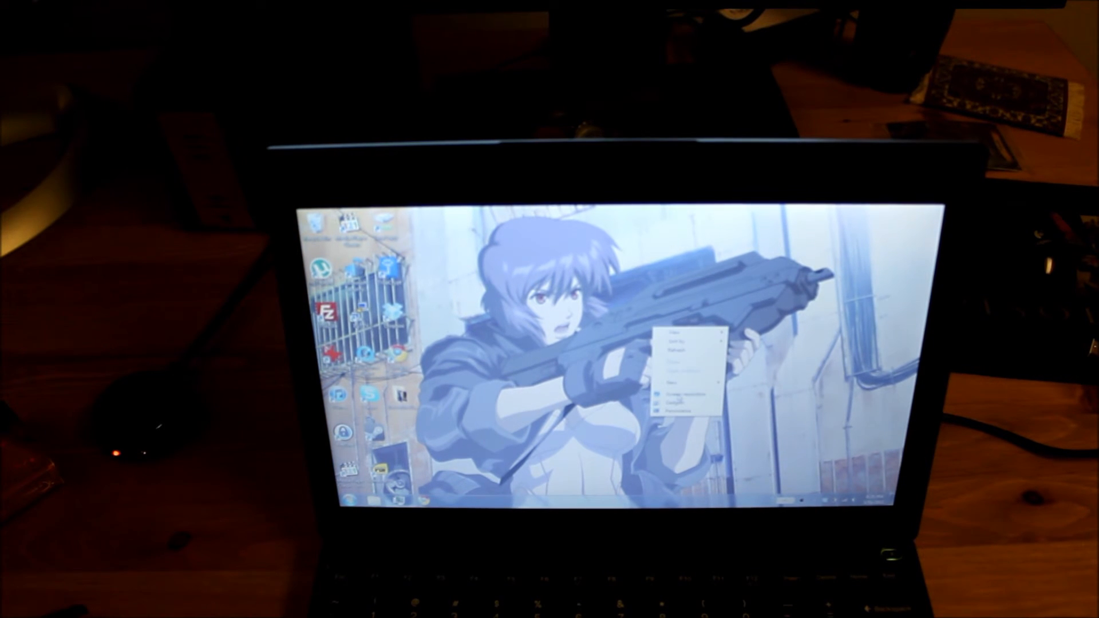